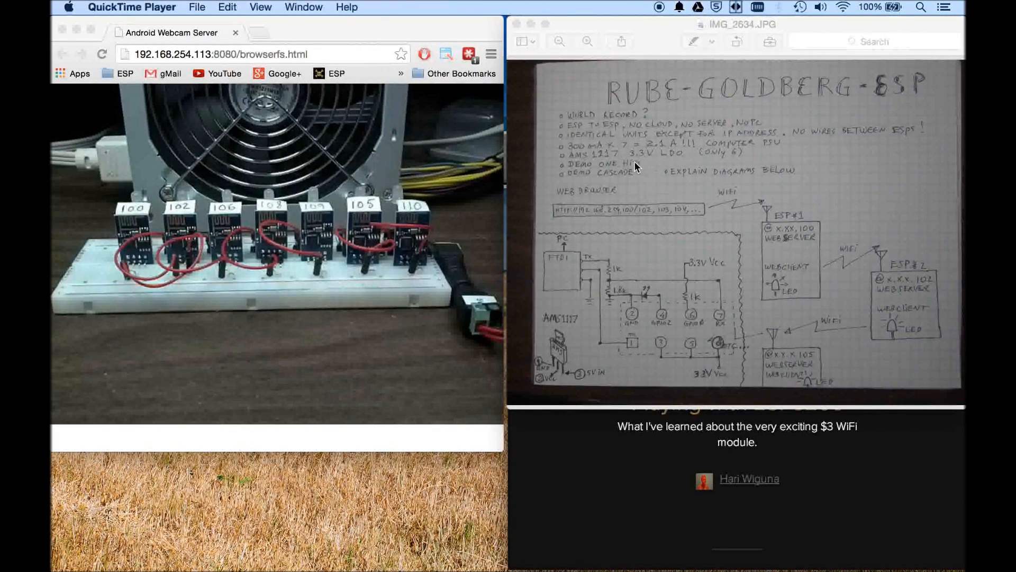
pyautogui.moveTo(656, 161)
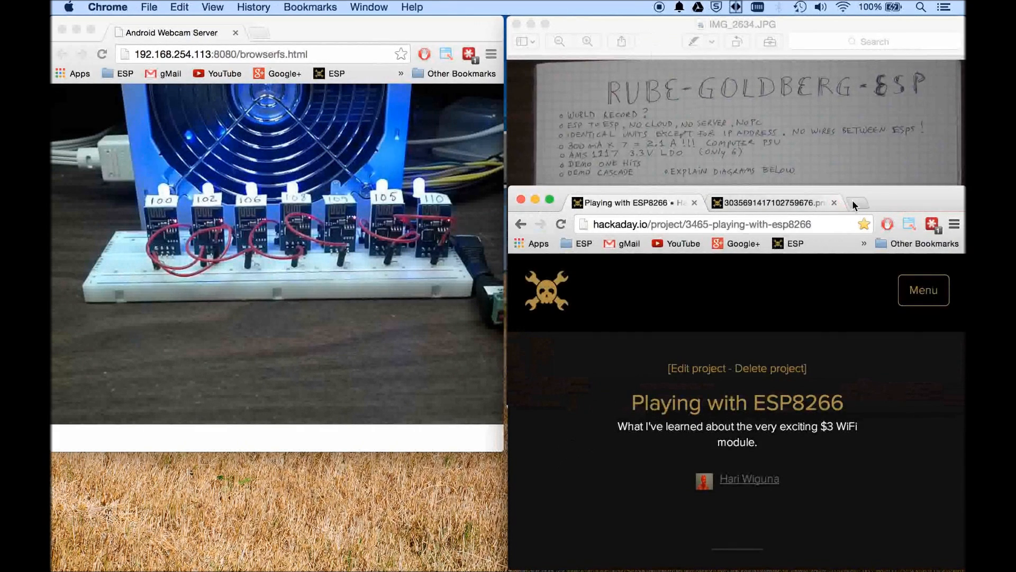
# - In a new tab, load 192.168.254.110 and then 192.168.254.102, each replying Done!
pyautogui.click(857, 202)
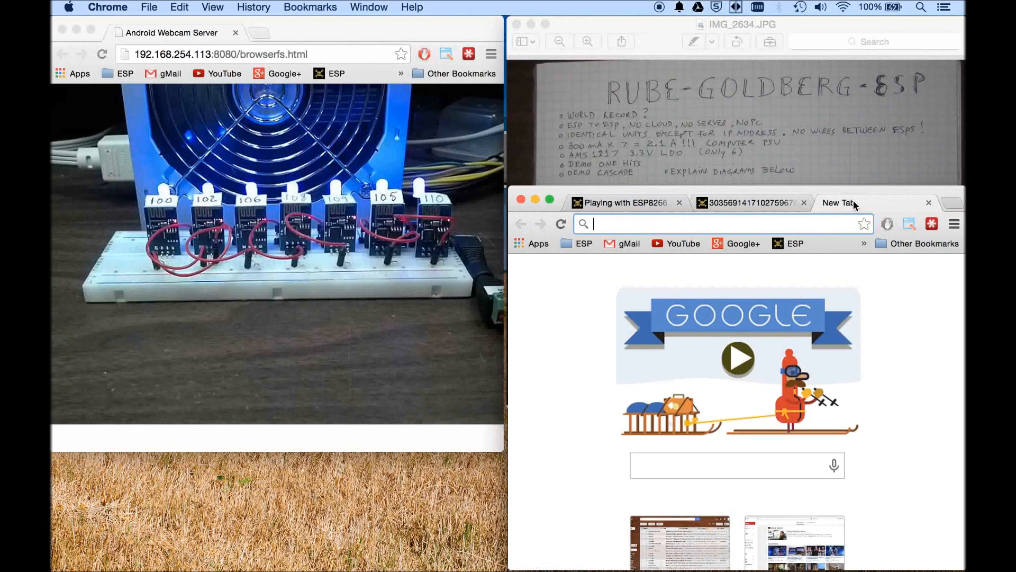
pyautogui.write('192.168.254.110')
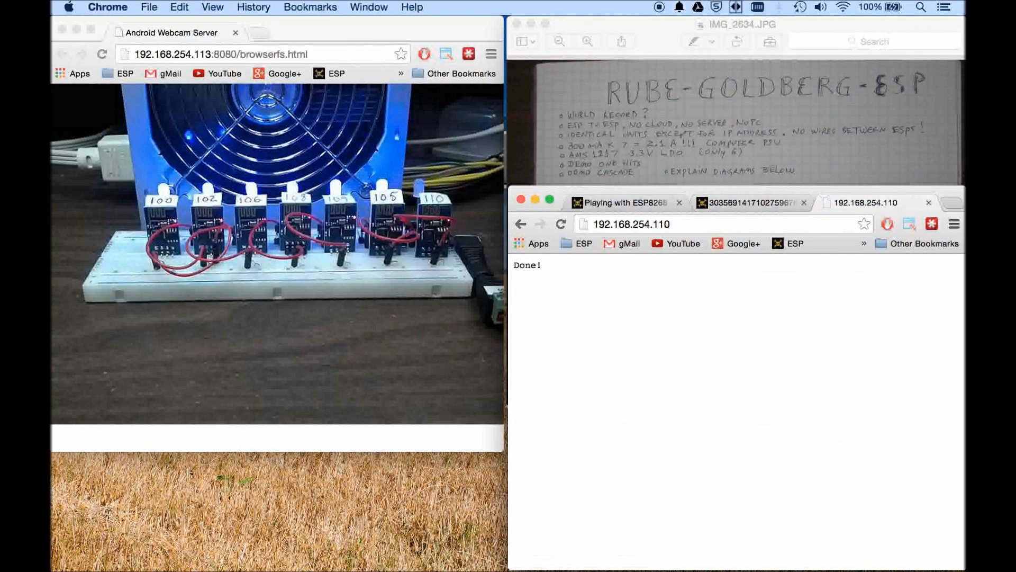
pyautogui.click(561, 223)
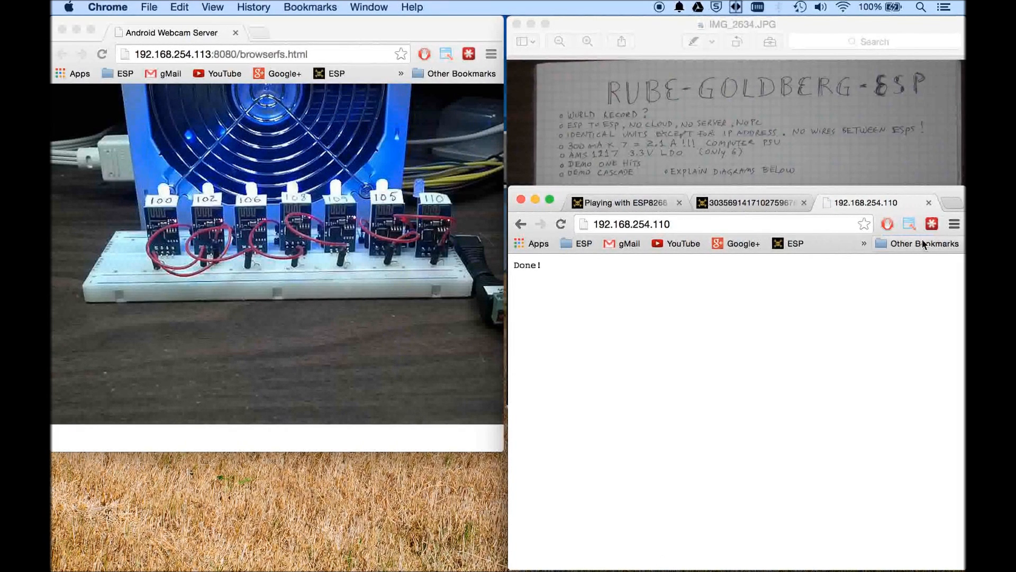
pyautogui.click(648, 223)
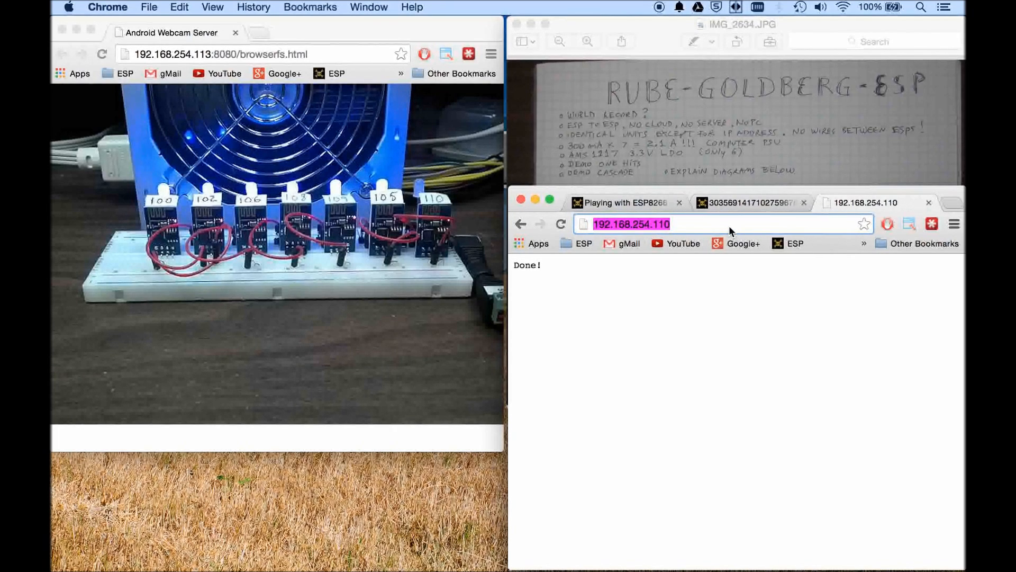
pyautogui.write('192.168.254.102')
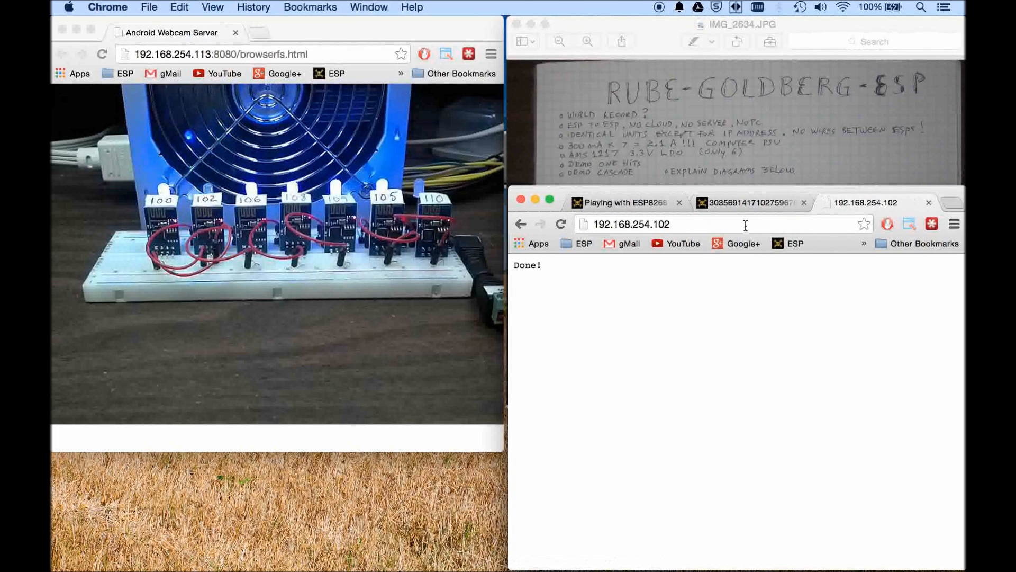
# - Reload 192.168.254.102 so the ESP server replies Done! again
pyautogui.click(560, 223)
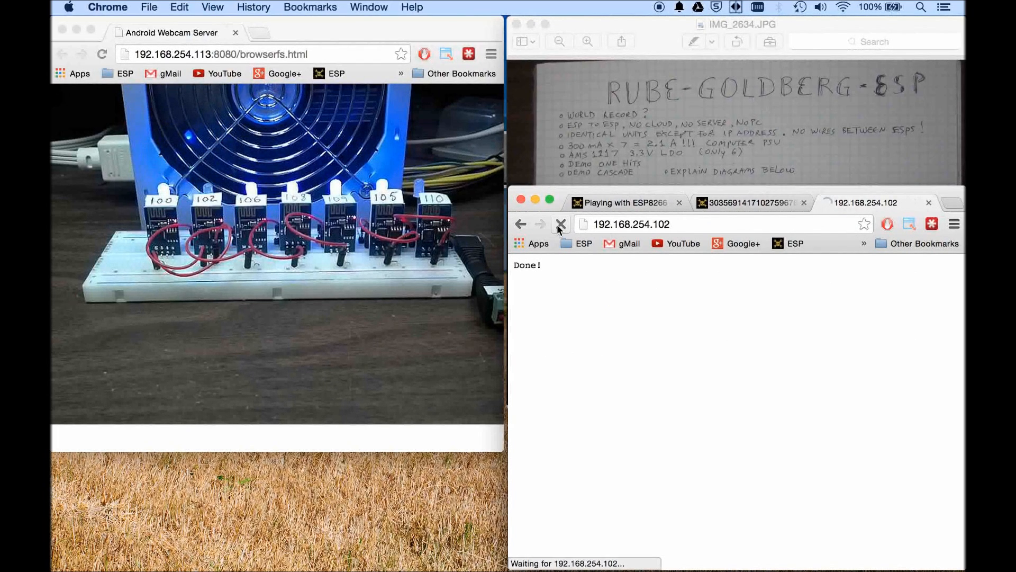
pyautogui.click(560, 223)
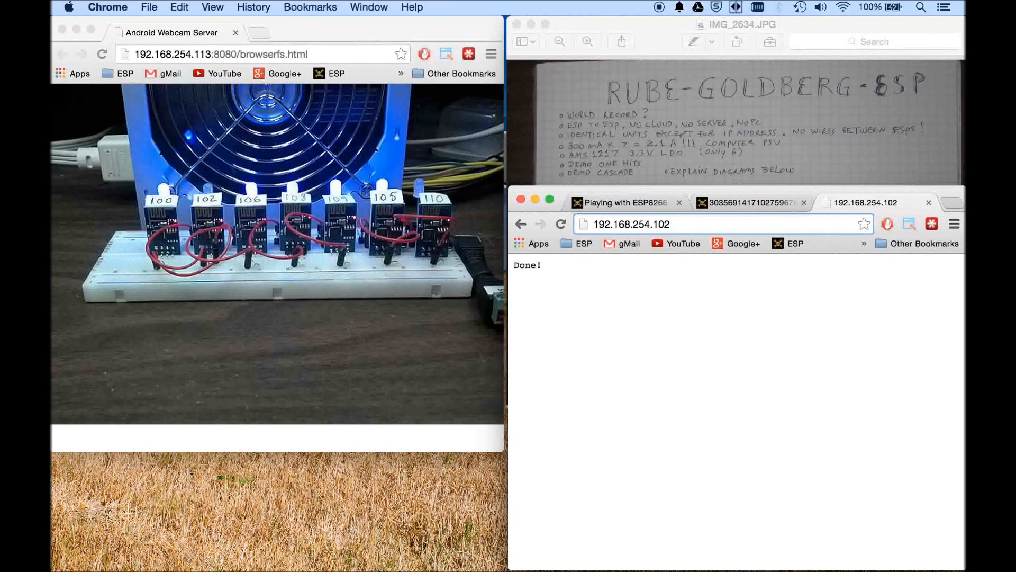
# - Extend the 102 address with '110,' so the page reports Sent to 192.168.254.110
pyautogui.click(713, 223)
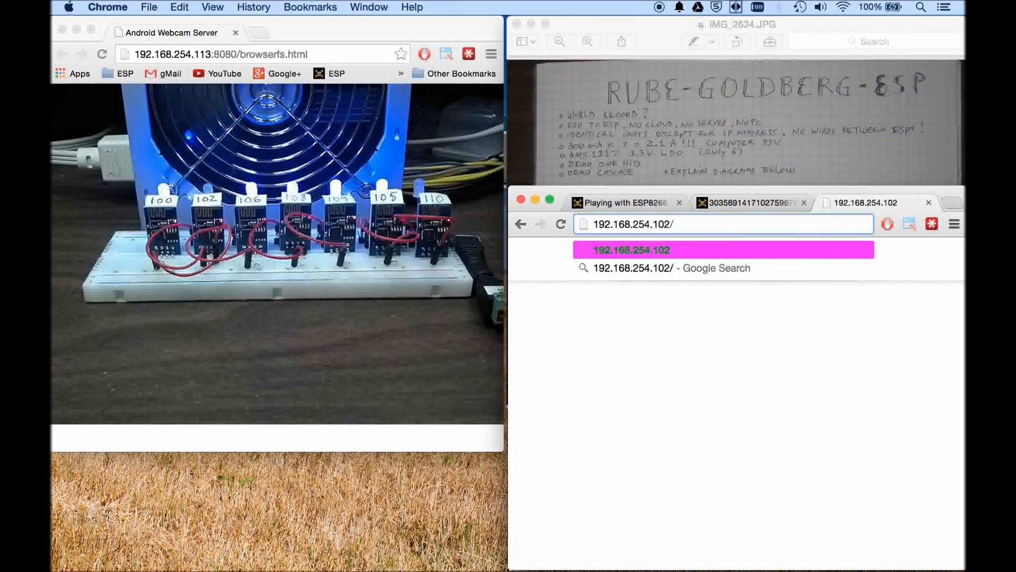
pyautogui.write('110')
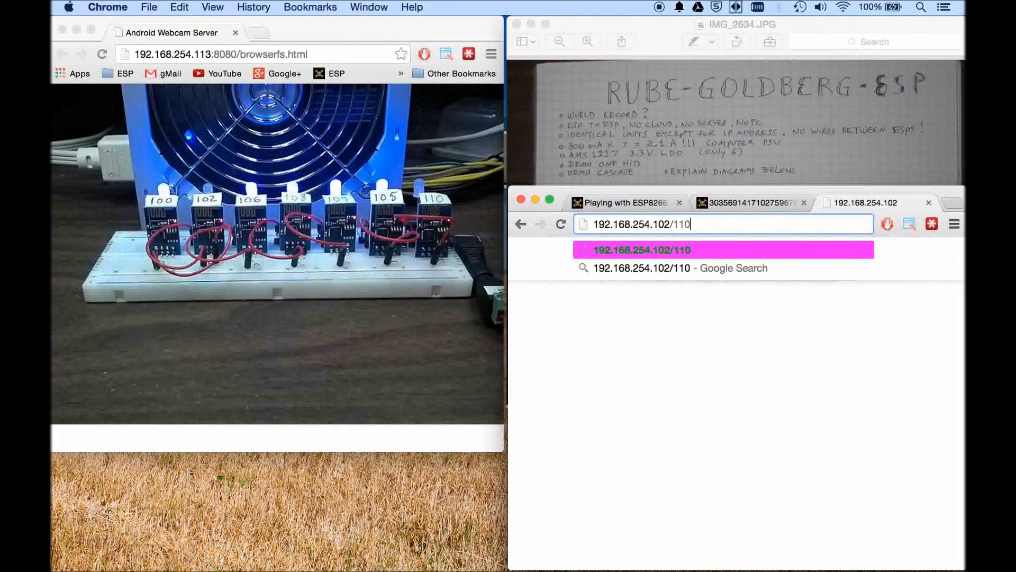
pyautogui.write(',')
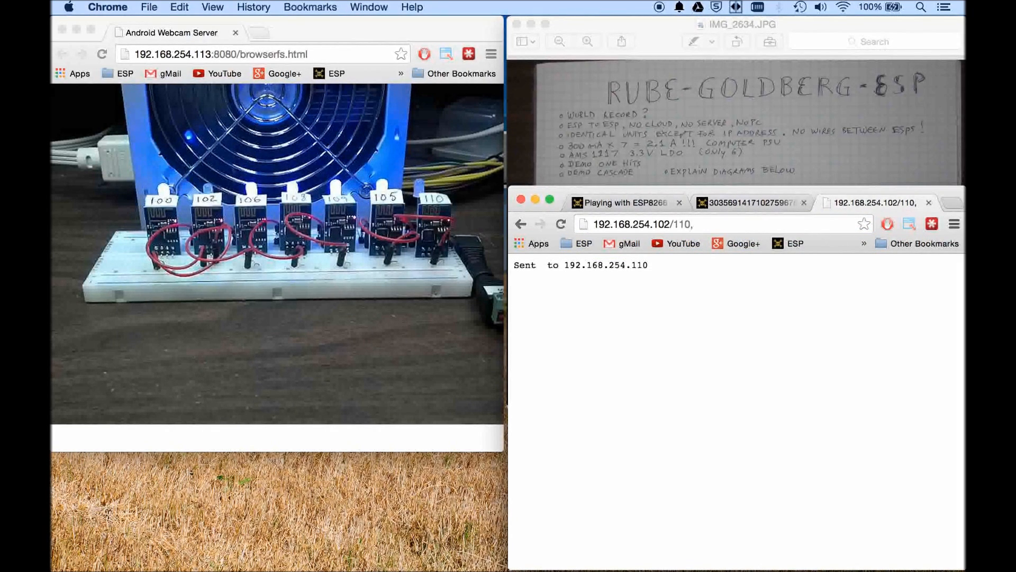
pyautogui.click(561, 223)
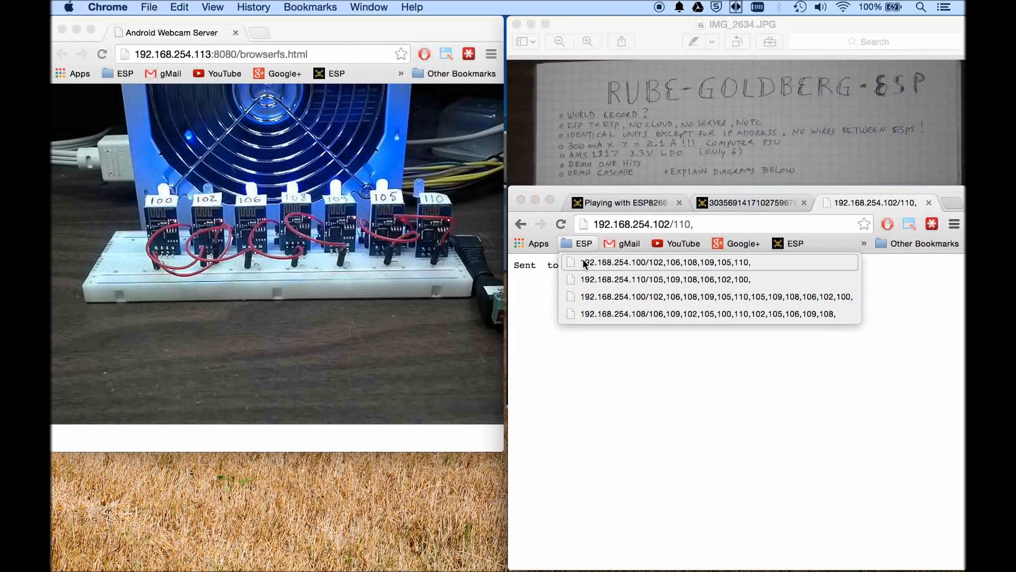
# - Run the bookmarked chain from 192.168.254.100, sending 106,108,109,105,110 on to 192.168.254.102
pyautogui.click(655, 262)
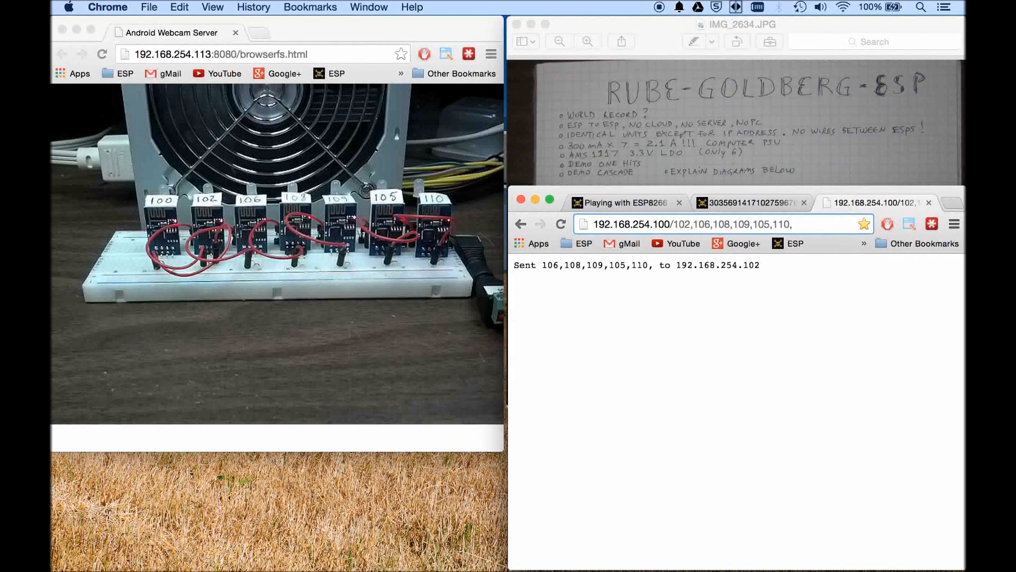
pyautogui.click(560, 224)
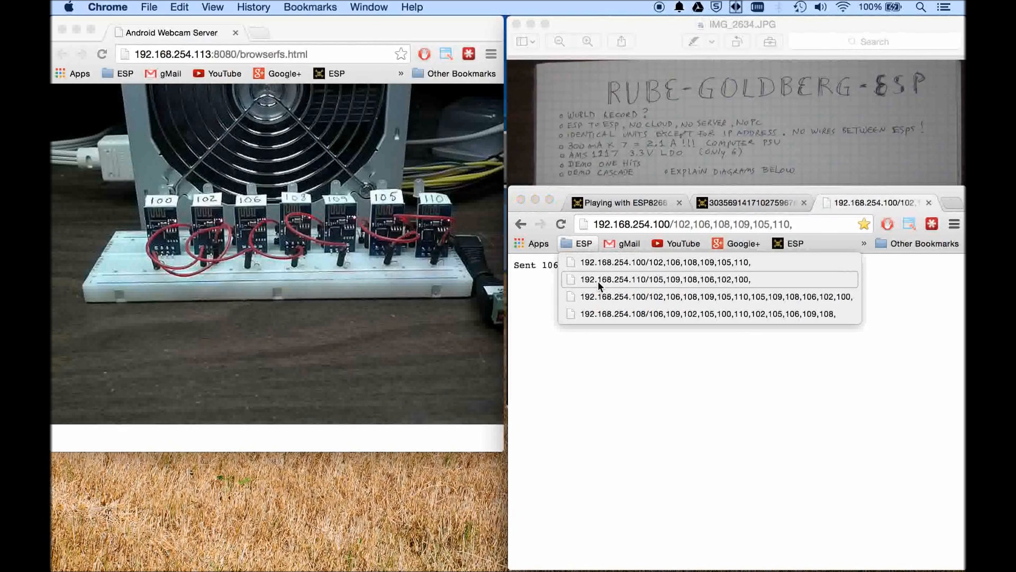
pyautogui.moveTo(663, 279)
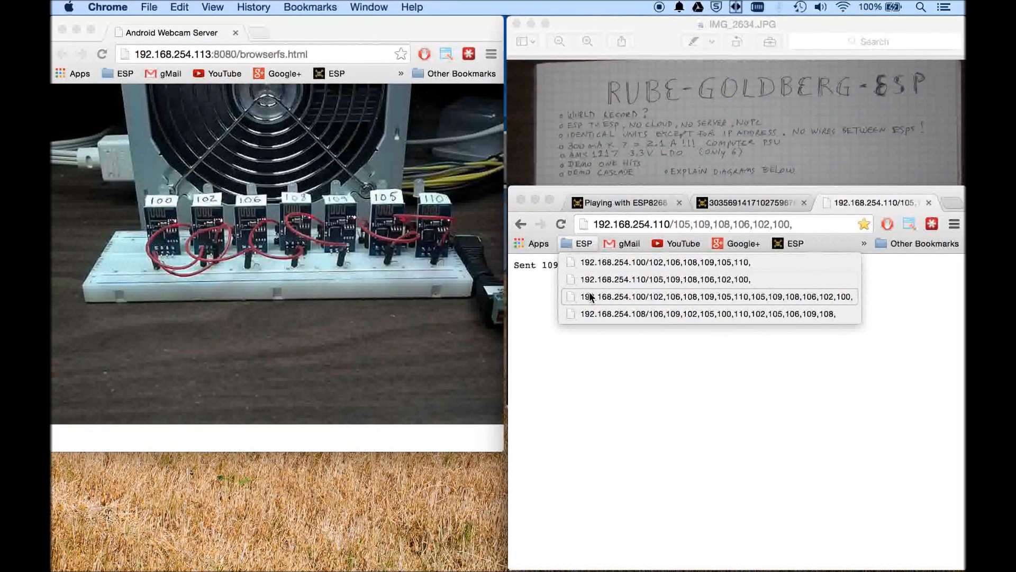
# - Run the long round-trip and 192.168.254.108 bookmark chains, then bring forward the Preview wiring diagram
pyautogui.click(710, 297)
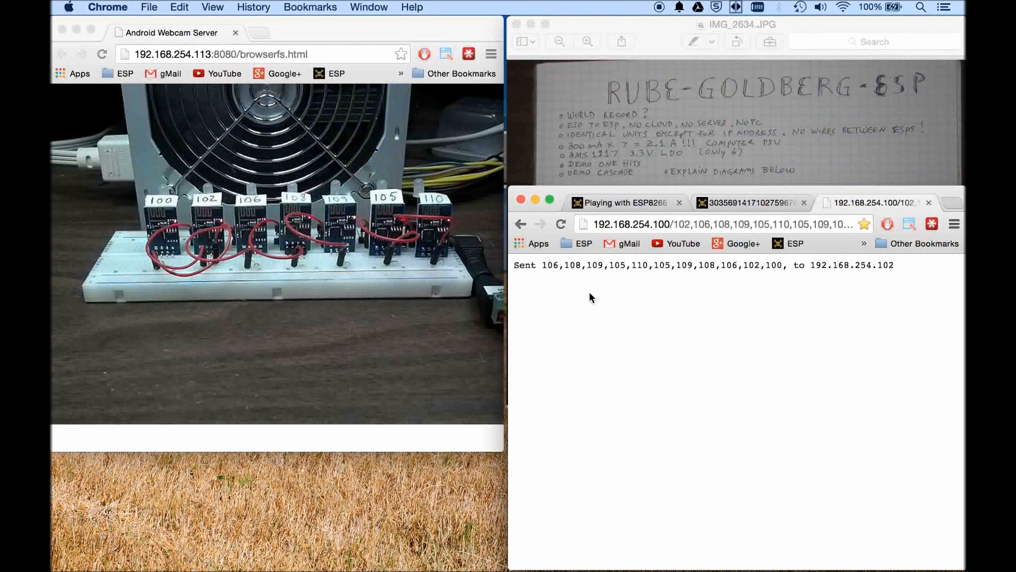
pyautogui.click(720, 224)
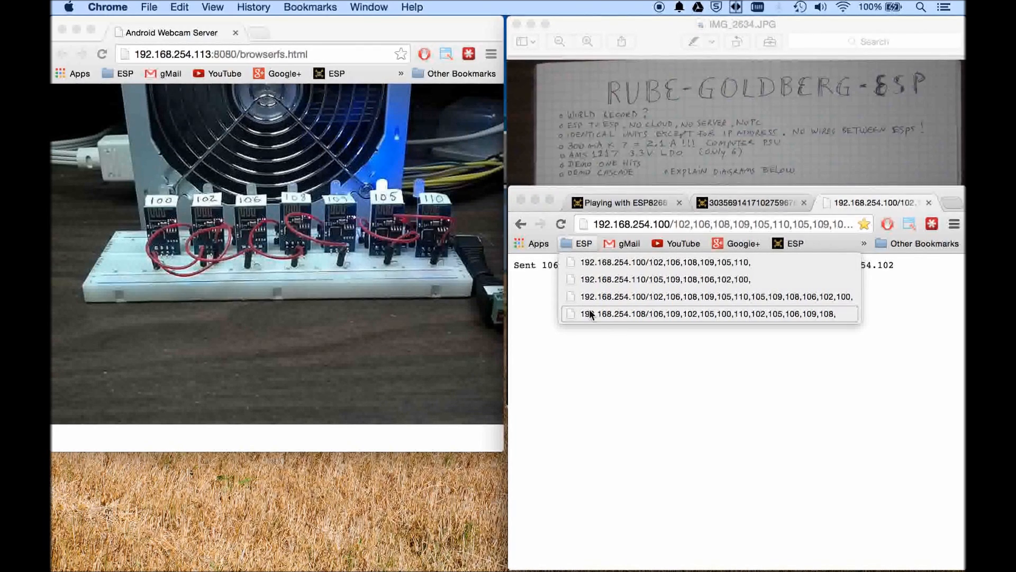
pyautogui.click(707, 313)
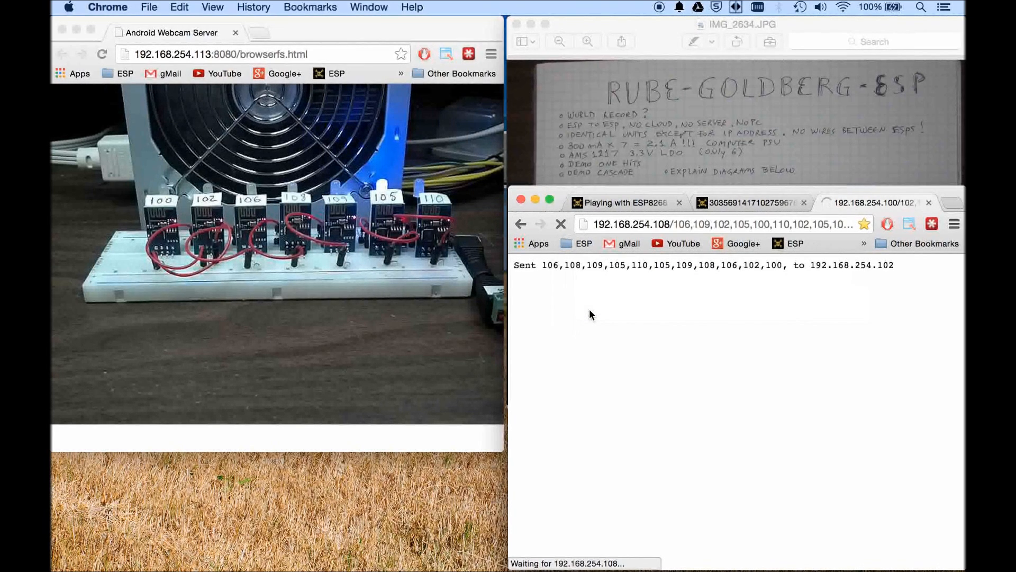
pyautogui.click(560, 224)
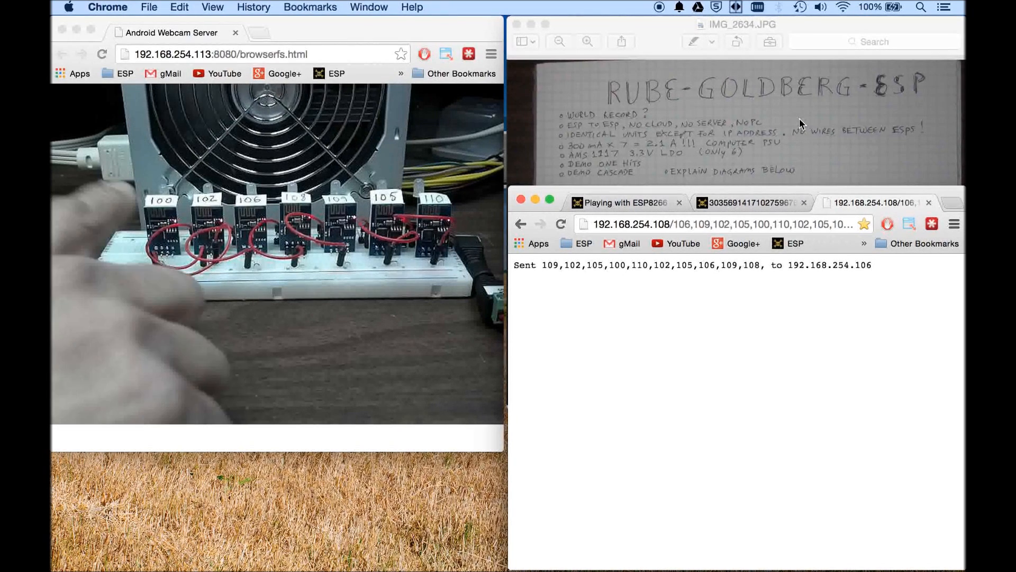
pyautogui.click(736, 24)
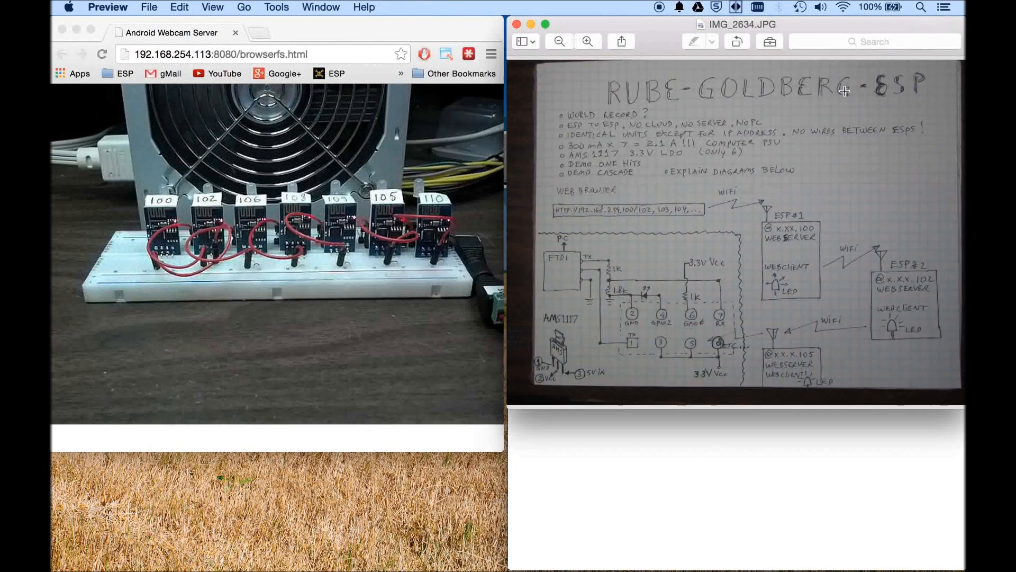